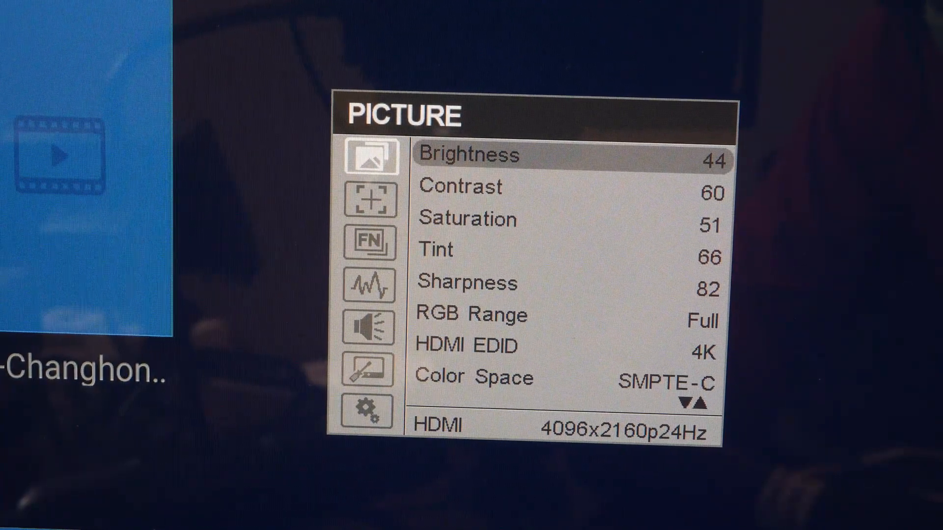
# - Step through the Picture settings Tint, Sharpness, RGB Range, HDMI EDID and Color Space
pyautogui.press('Down')
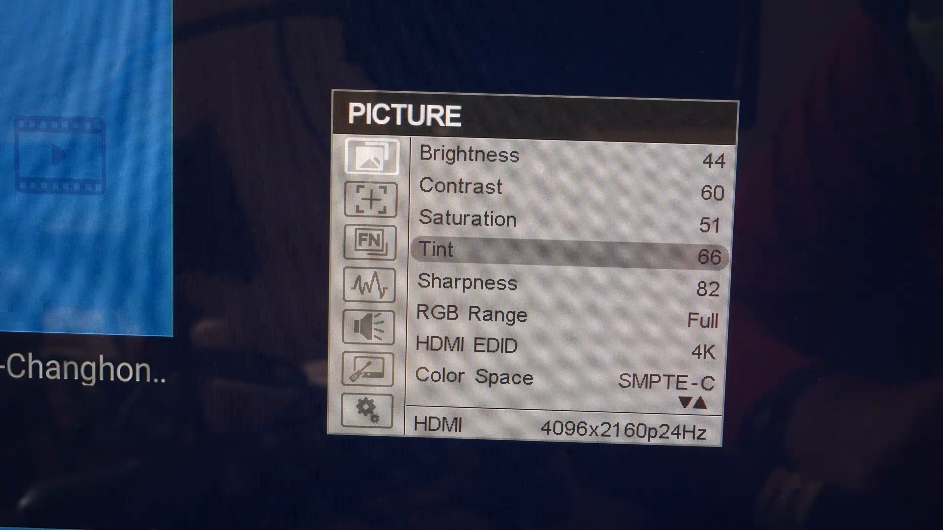
pyautogui.press('down')
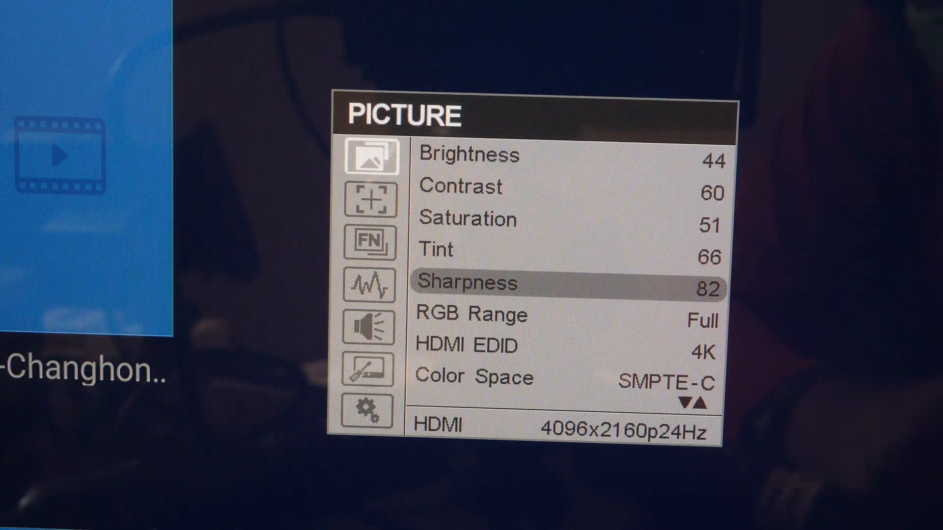
pyautogui.press('Down')
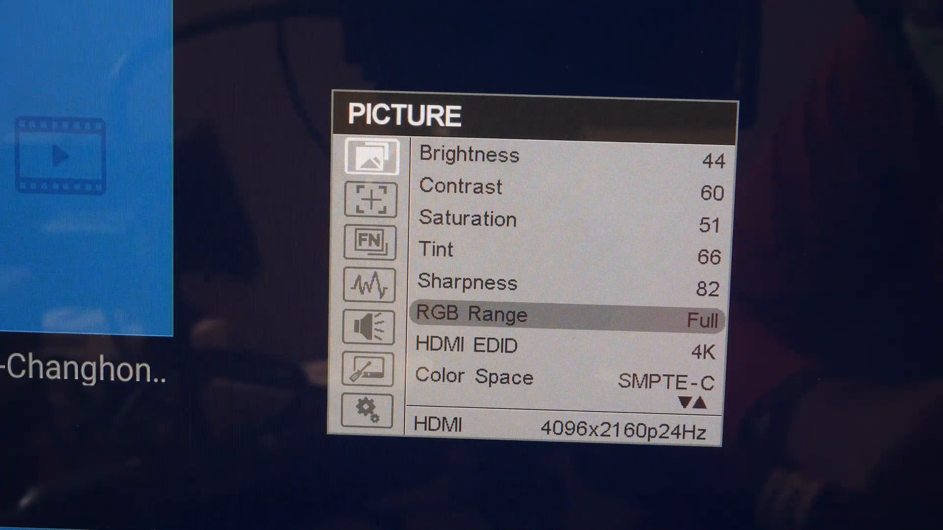
pyautogui.press('Down')
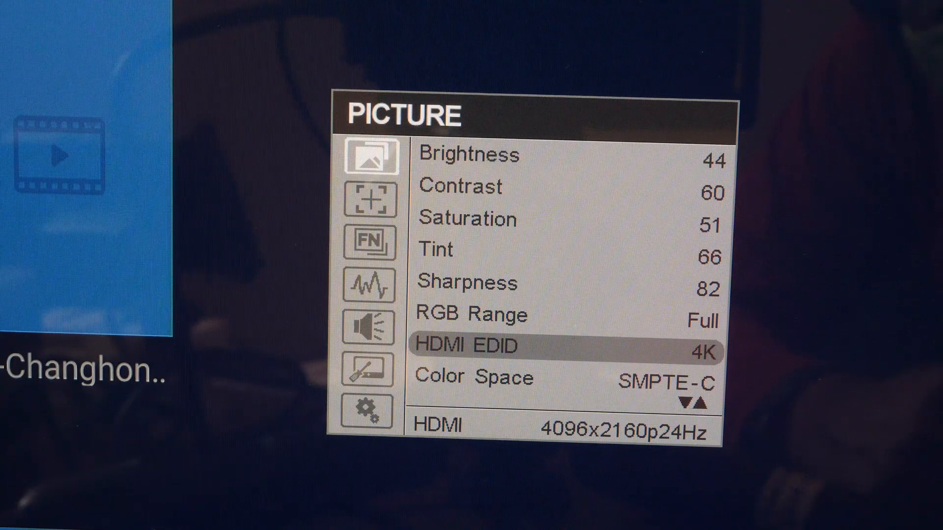
pyautogui.press('Down')
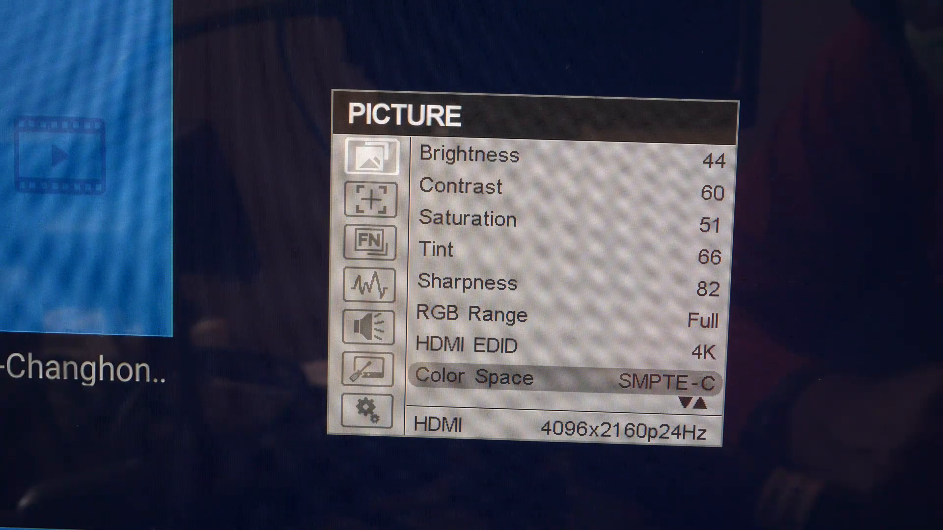
# - Scroll down the Picture list to Color Temp., then switch to the Function page
pyautogui.scroll(-3)
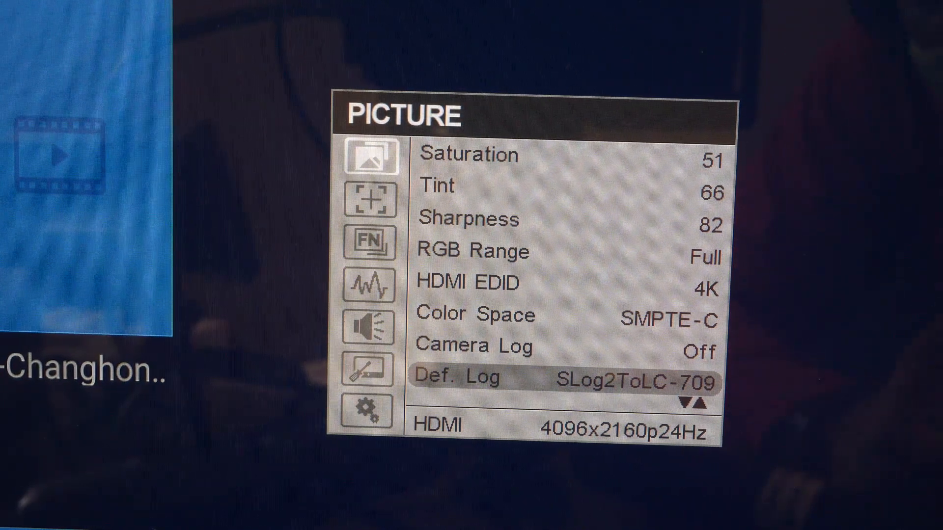
pyautogui.scroll(-3)
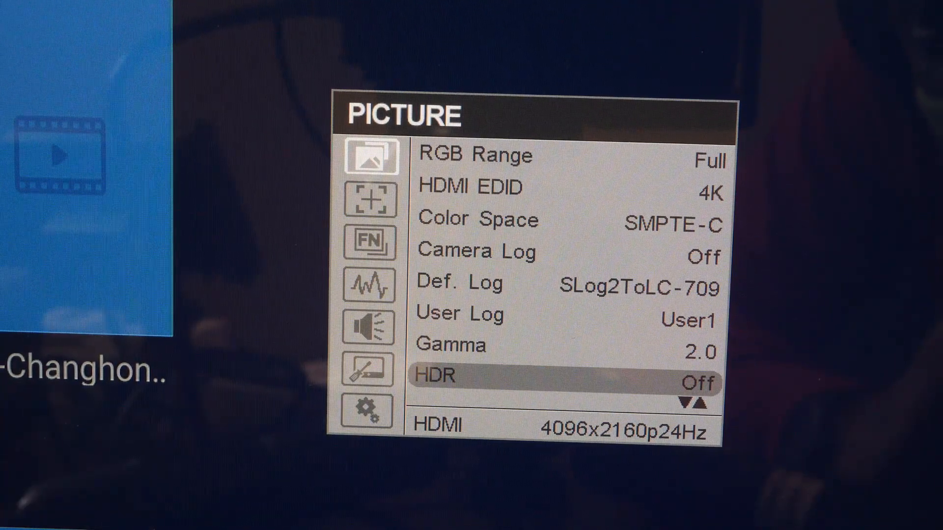
pyautogui.scroll(-3)
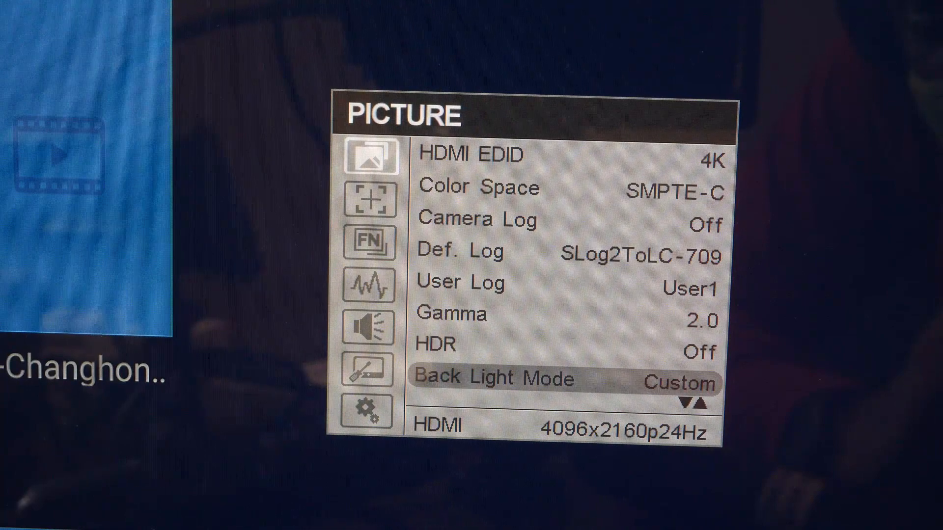
pyautogui.scroll(-3)
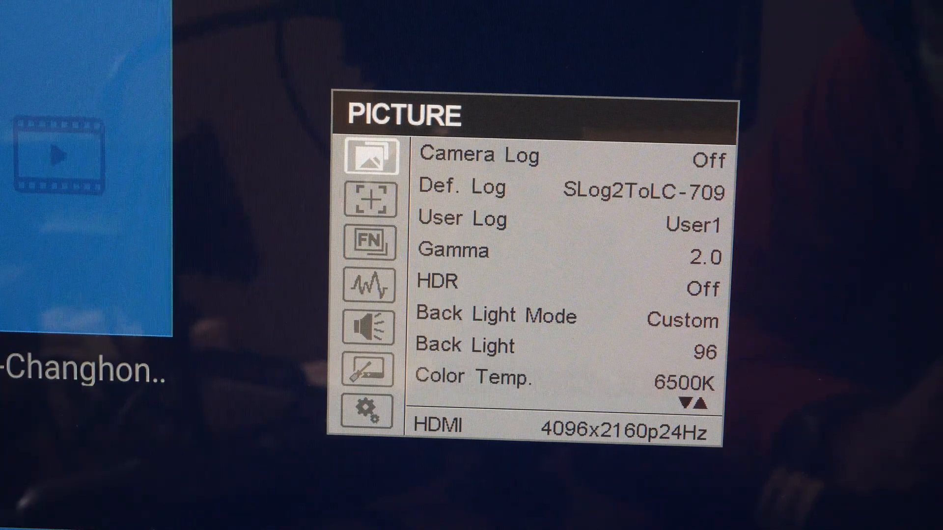
pyautogui.click(369, 198)
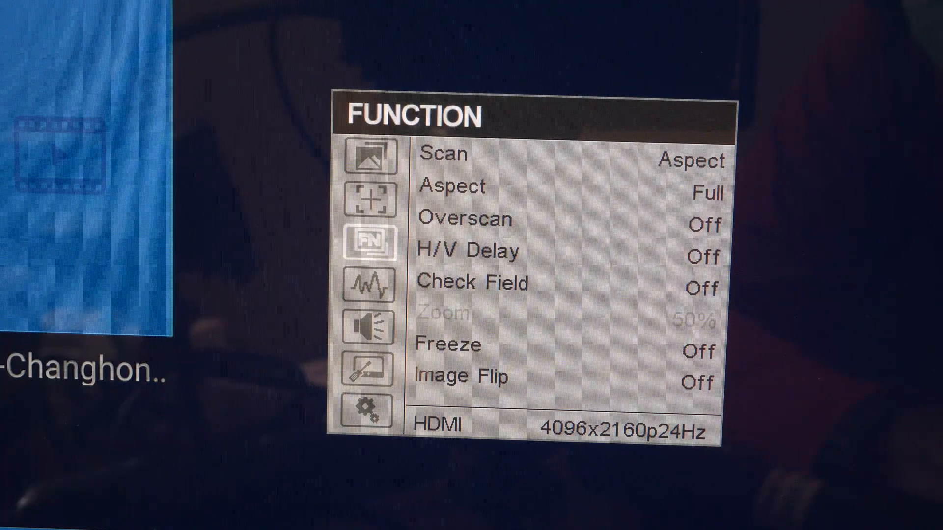
# - Step through the Marker page from Aspect Marker to Thickness, then return to the Function page
pyautogui.click(369, 197)
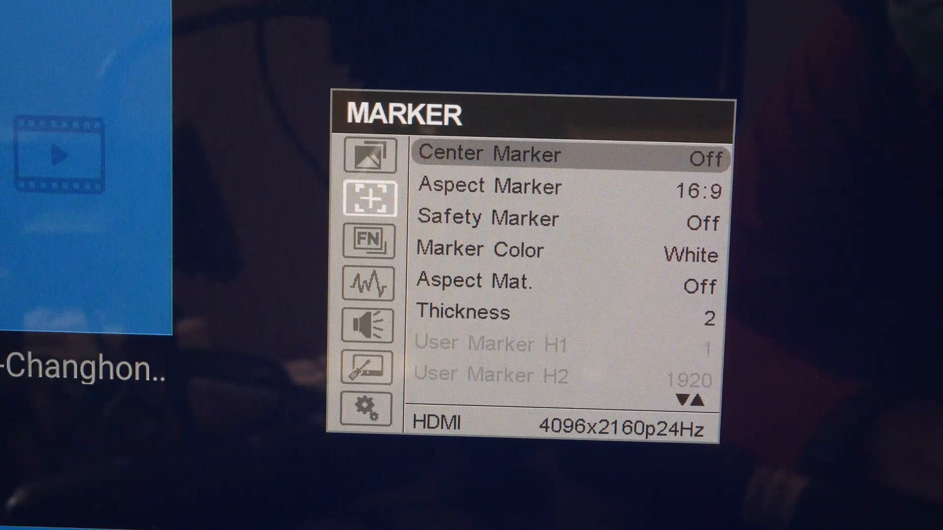
pyautogui.press('down')
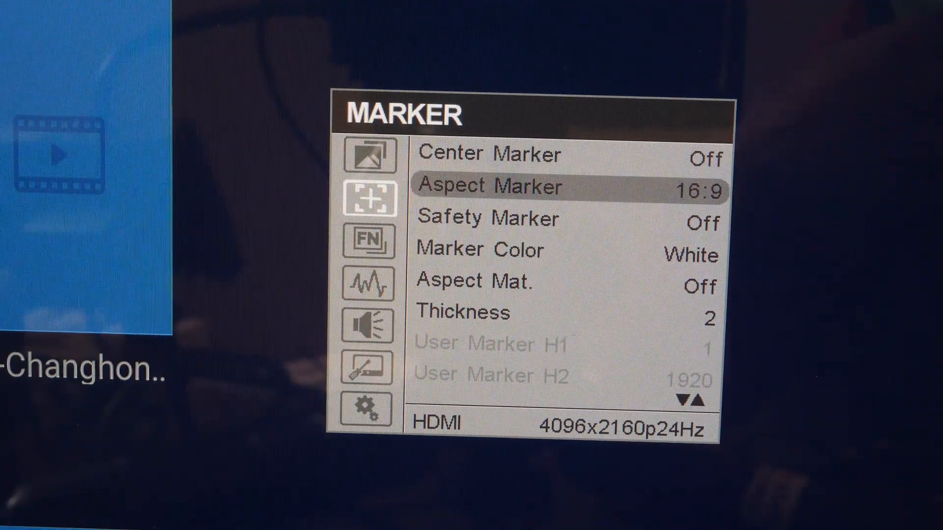
pyautogui.press('Down')
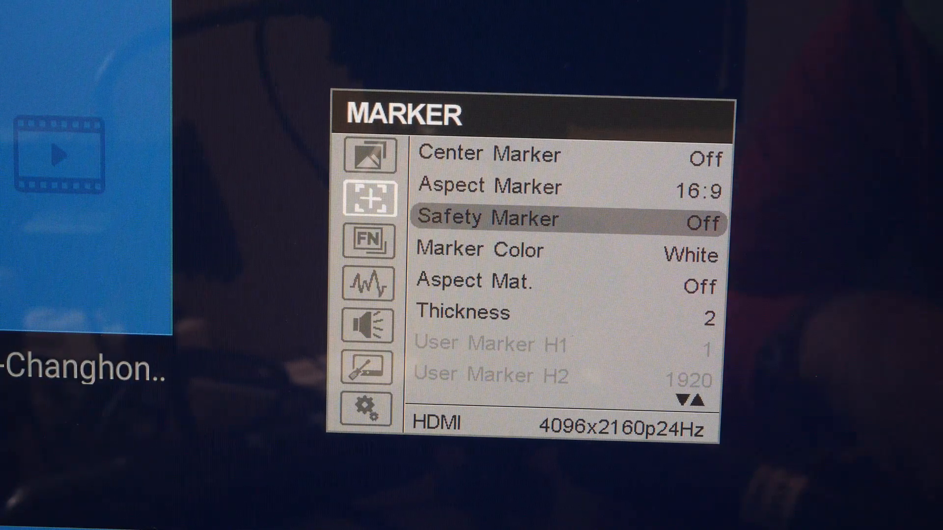
pyautogui.press('Down')
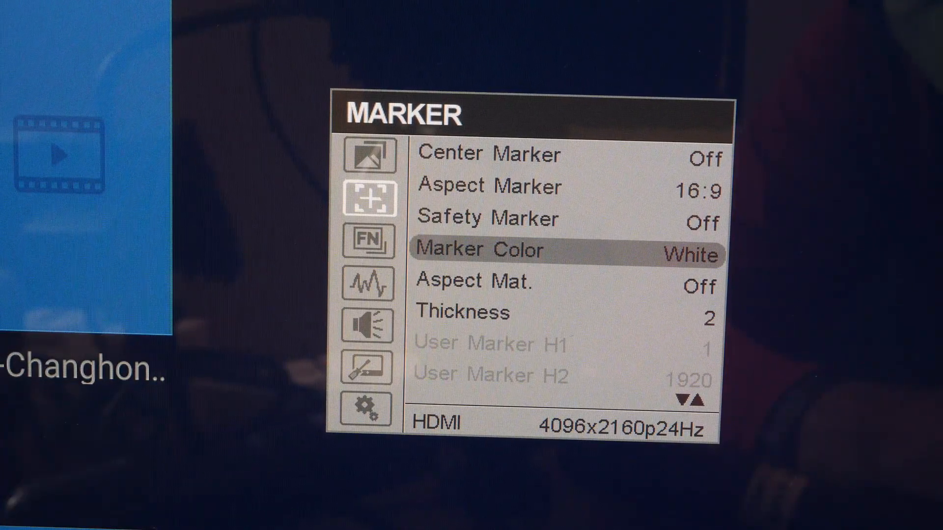
pyautogui.press('Down')
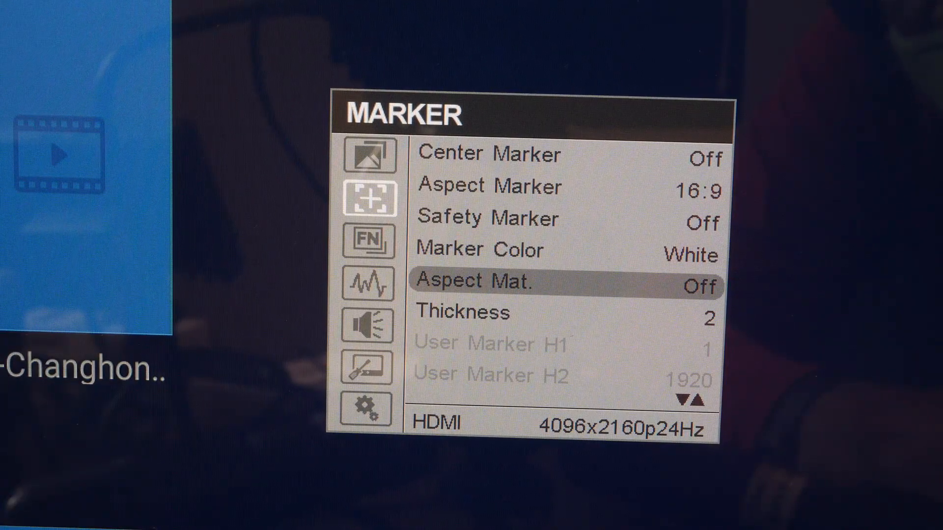
pyautogui.press('Down')
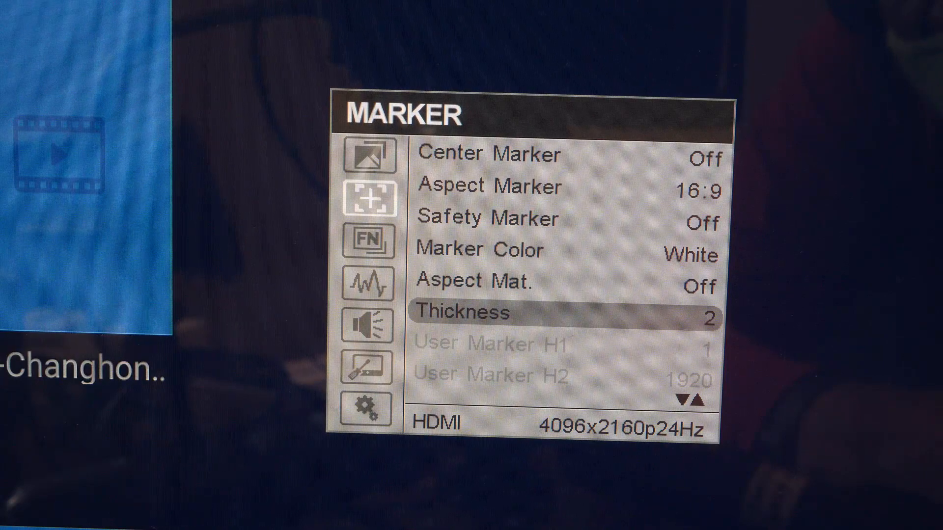
pyautogui.press('Up')
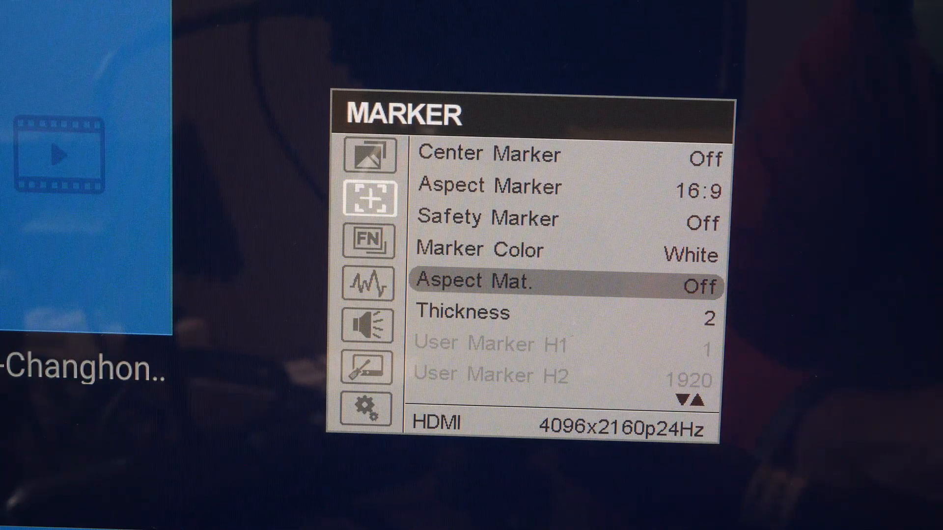
pyautogui.click(370, 241)
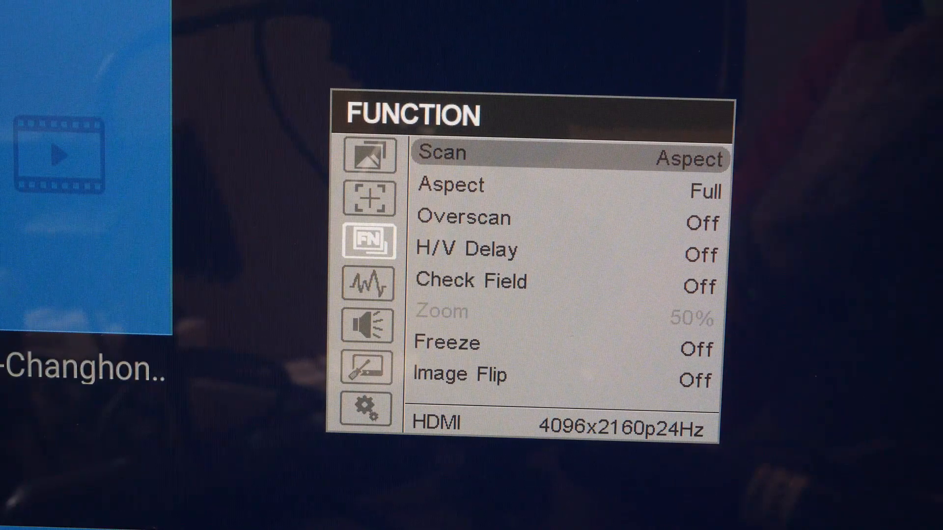
# - Step through Aspect, Overscan, H/V Delay, Check Field, Zoom and Freeze toward Image Flip
pyautogui.press('Down')
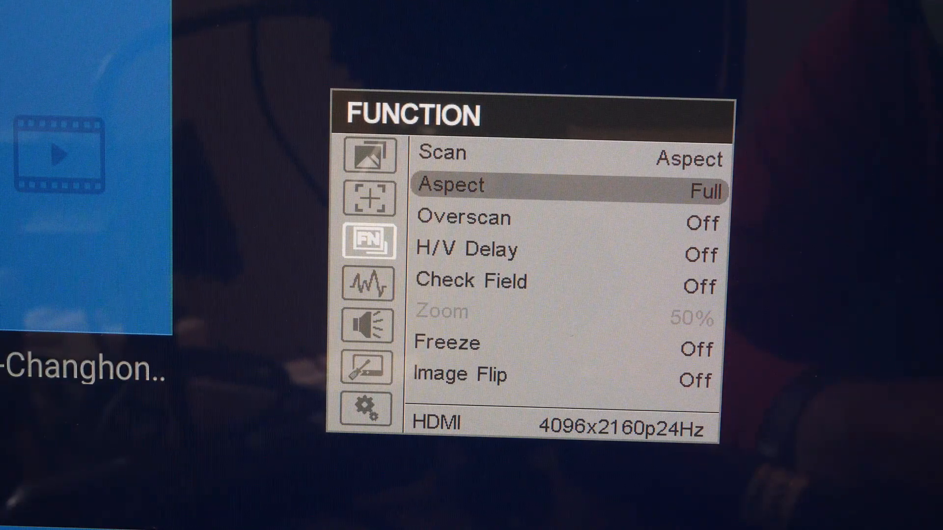
pyautogui.press('Down')
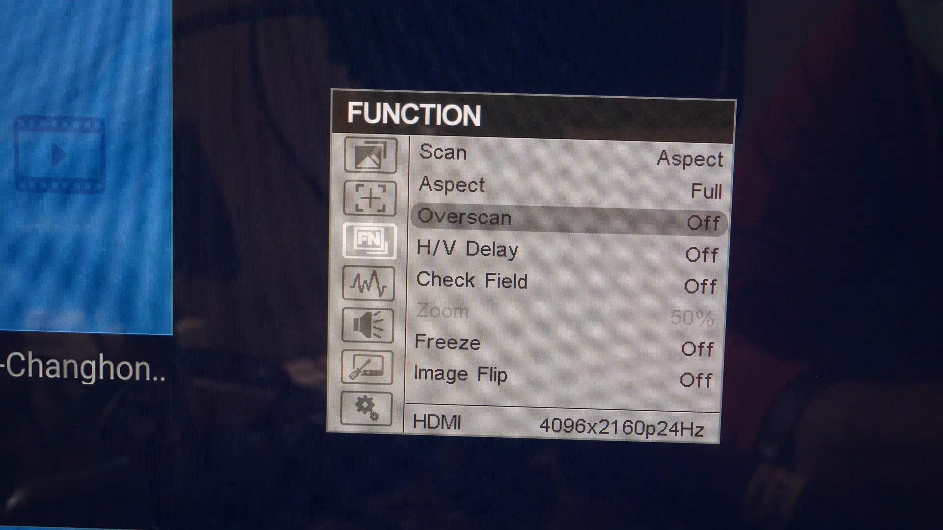
pyautogui.press('Down')
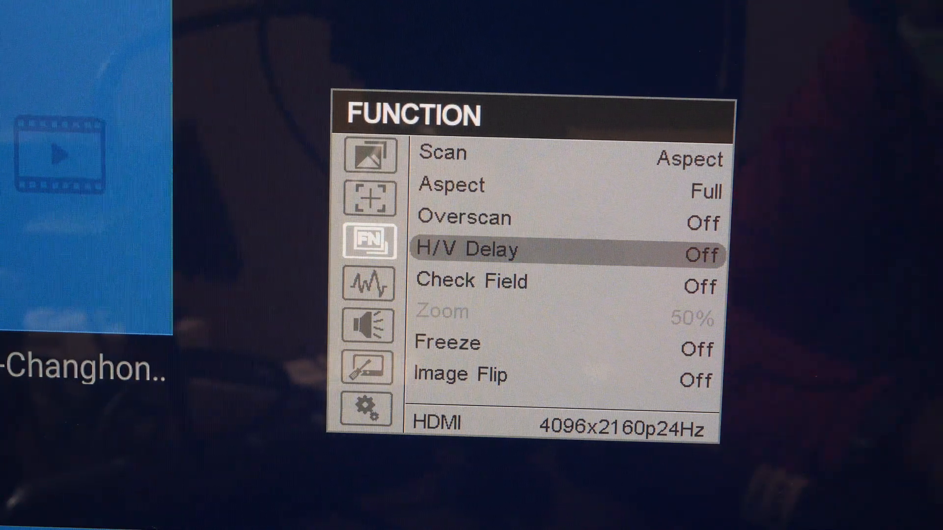
pyautogui.press('Down')
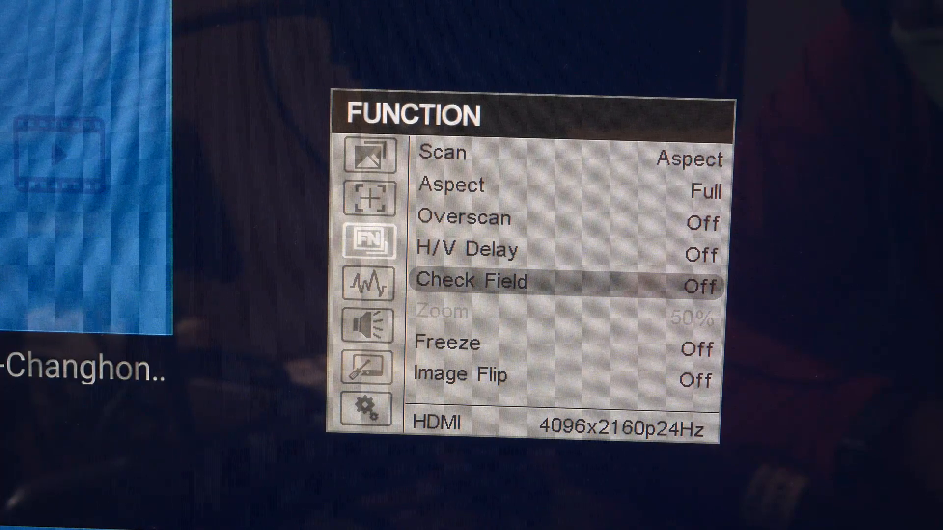
pyautogui.press('Down')
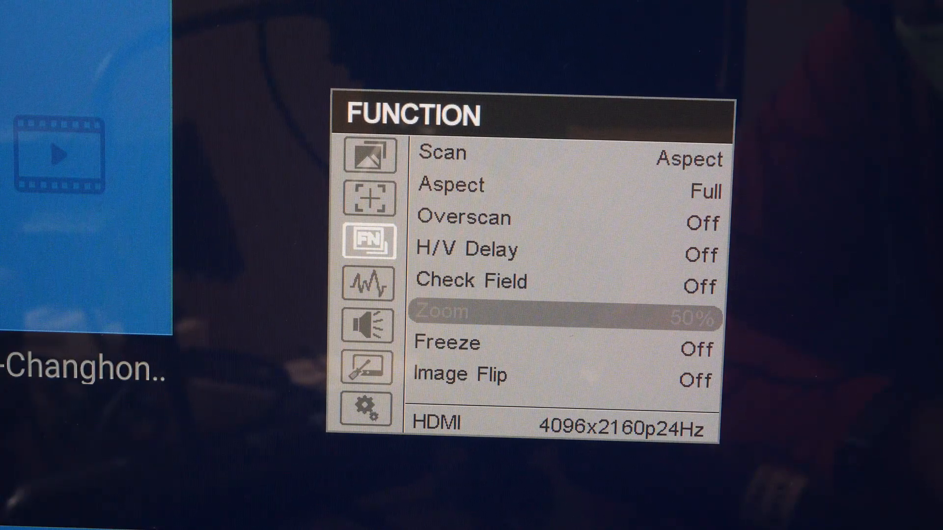
pyautogui.press('Down')
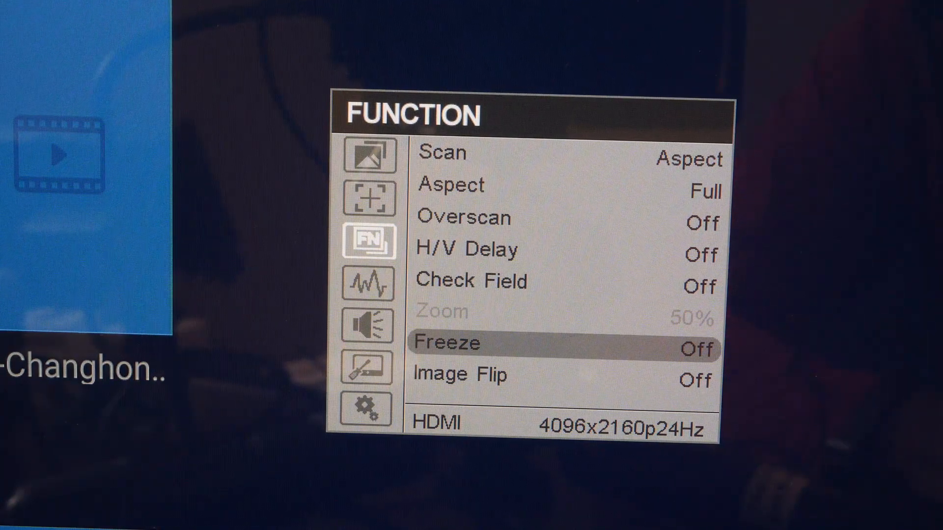
pyautogui.press('Down')
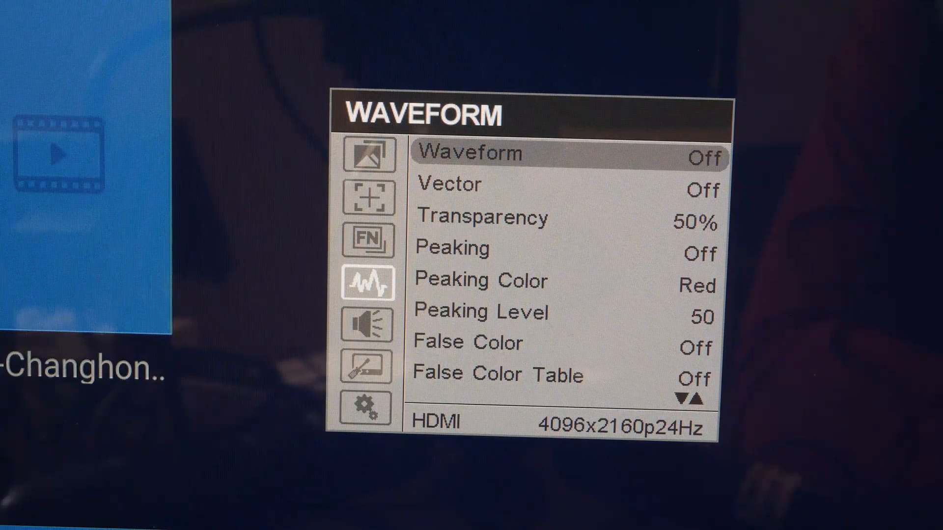
# - Step through the Waveform settings from Vector and Peaking to False Color Table
pyautogui.press('Down')
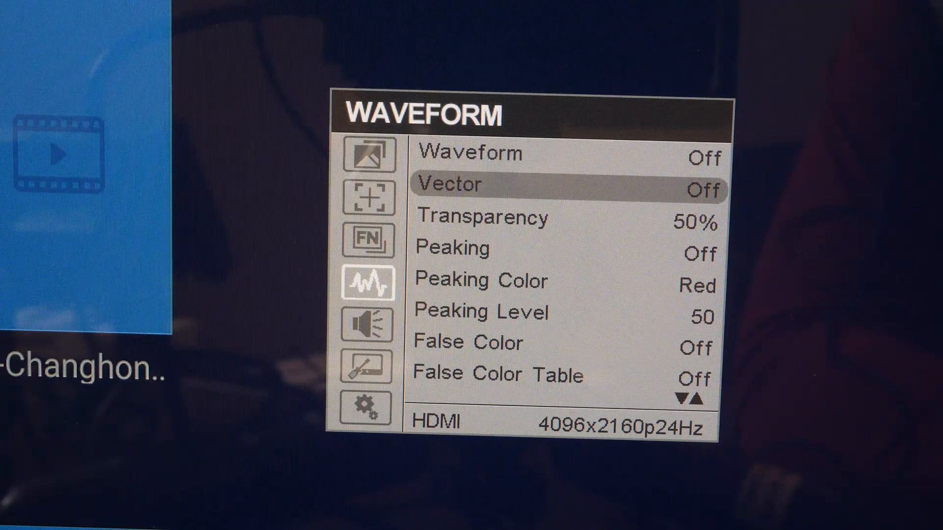
pyautogui.press('Down')
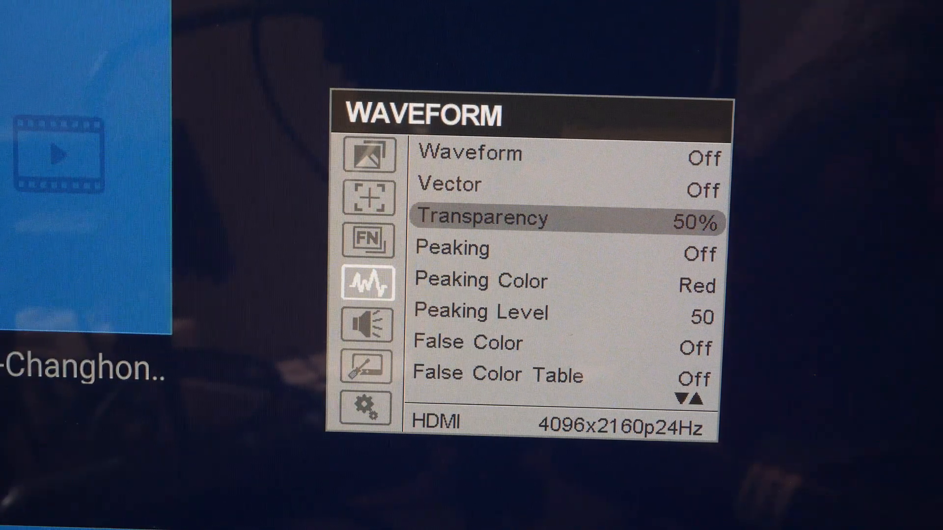
pyautogui.press('Down')
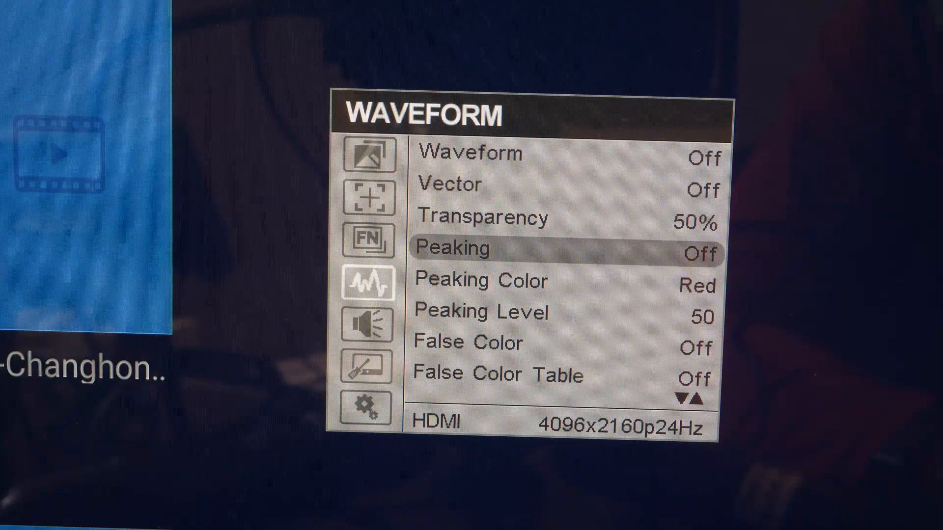
pyautogui.press('Down')
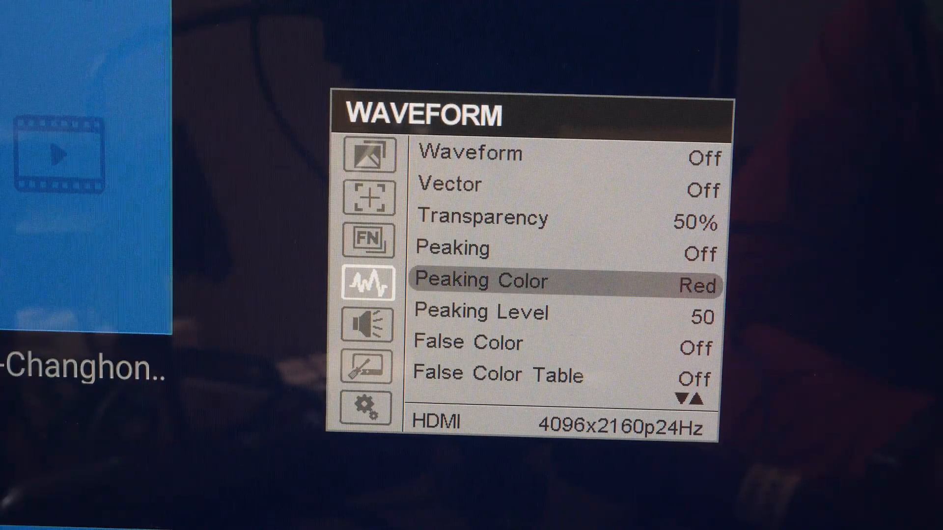
pyautogui.press('Down')
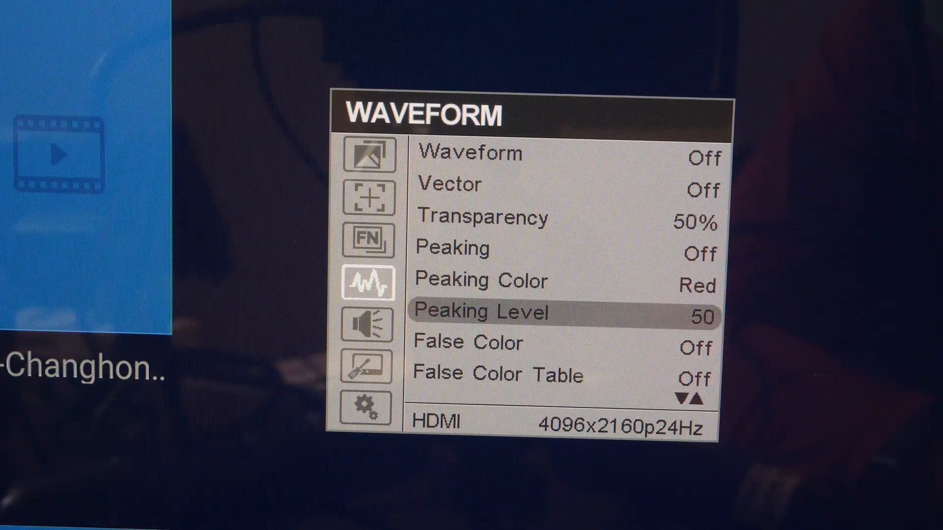
pyautogui.press('Down')
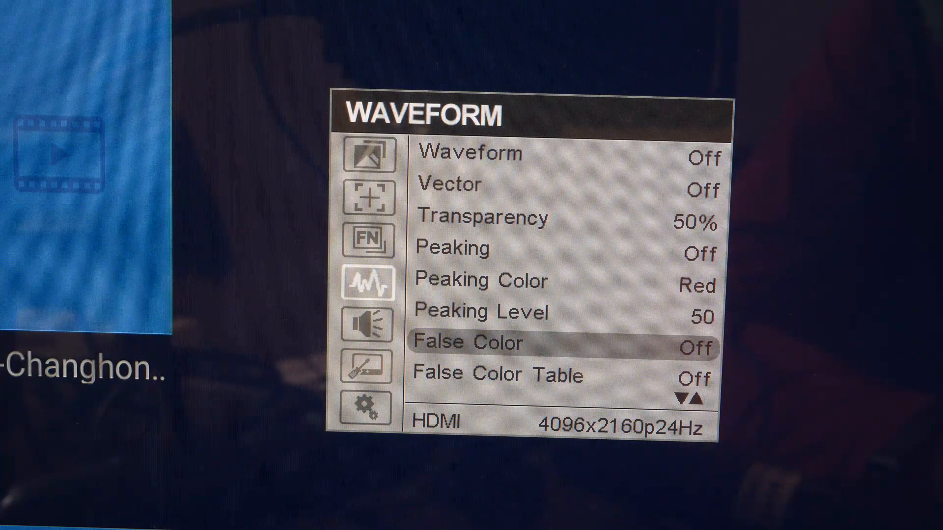
pyautogui.press('Down')
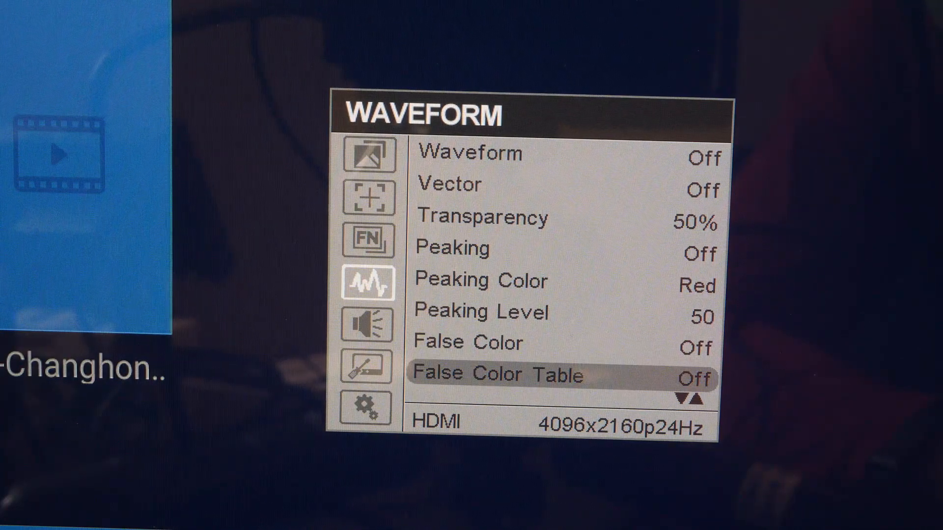
# - Scroll down to Exposure, Exposure Level and Histogram, then switch to the Audio page
pyautogui.scroll(-3)
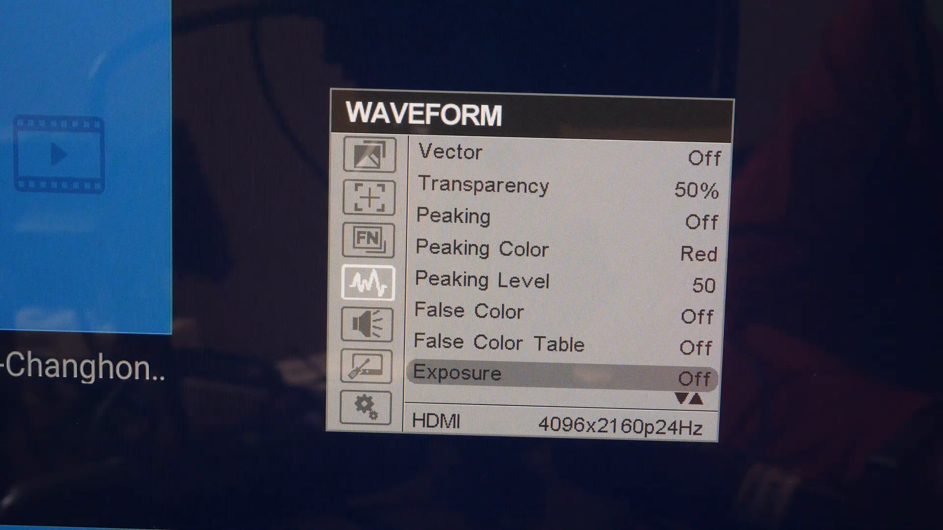
pyautogui.scroll(-3)
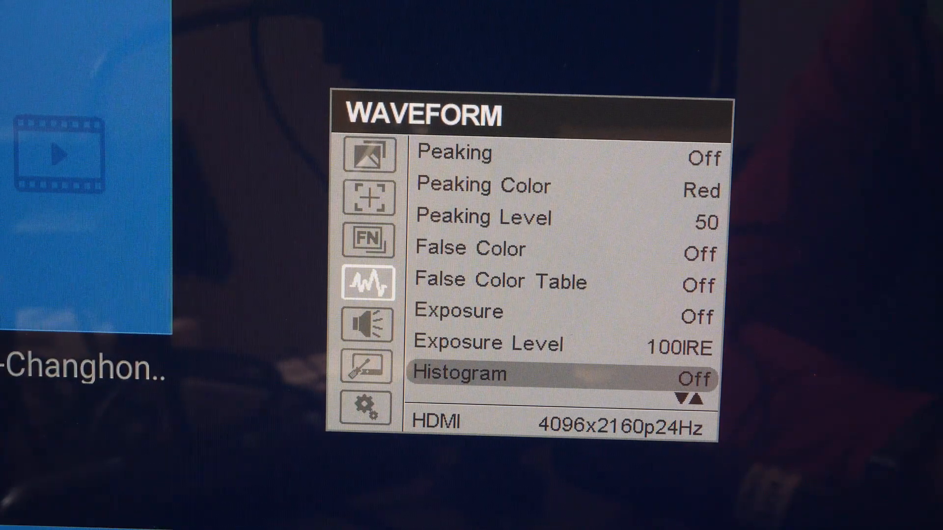
pyautogui.scroll(-3)
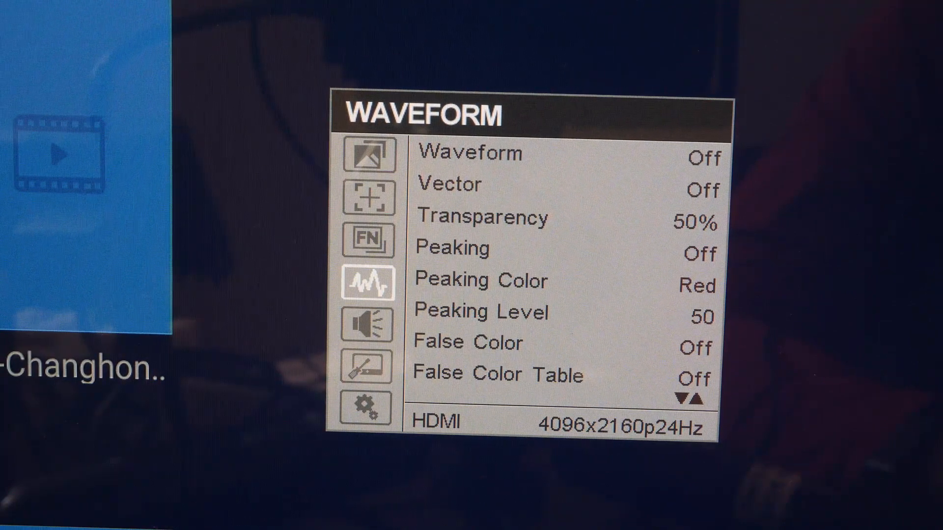
pyautogui.click(369, 324)
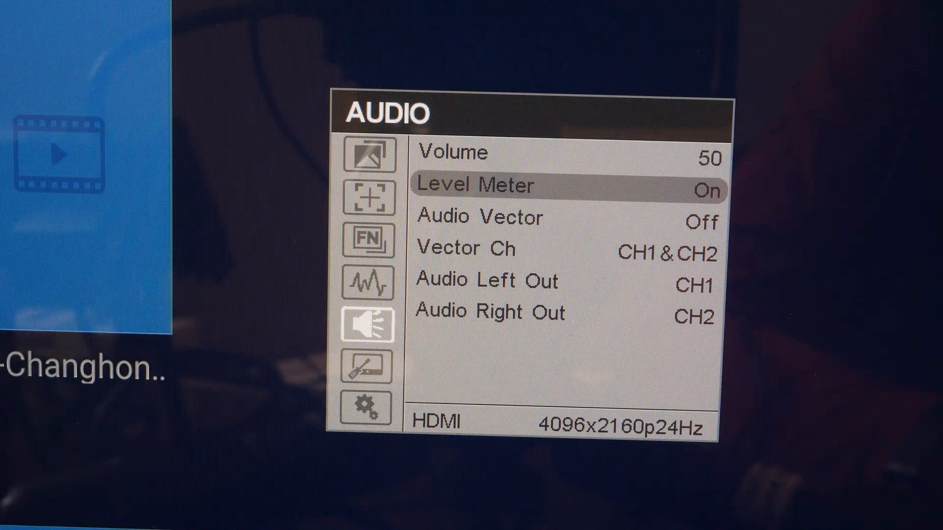
# - Step through Audio Vector, Vector Ch, Audio Left Out and Audio Right Out, then open Remote
pyautogui.press('Down')
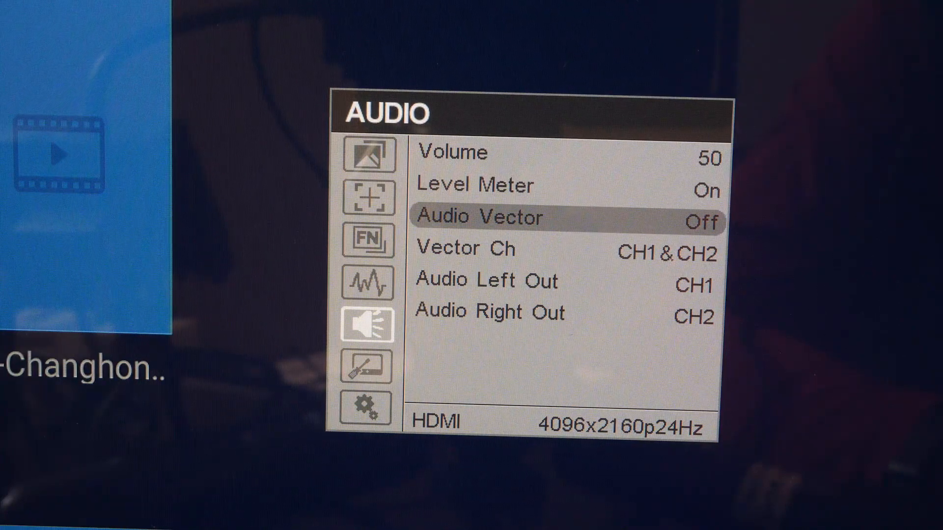
pyautogui.press('Down')
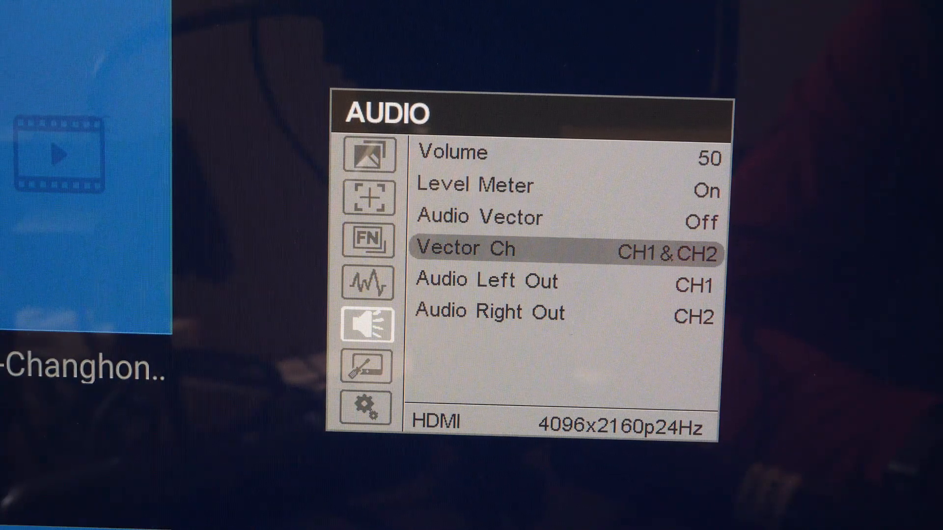
pyautogui.press('Down')
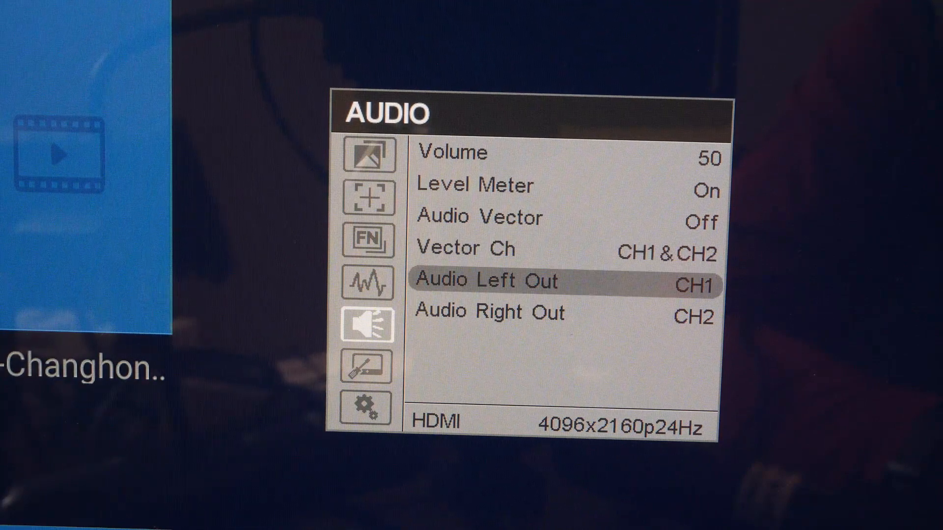
pyautogui.press('Down')
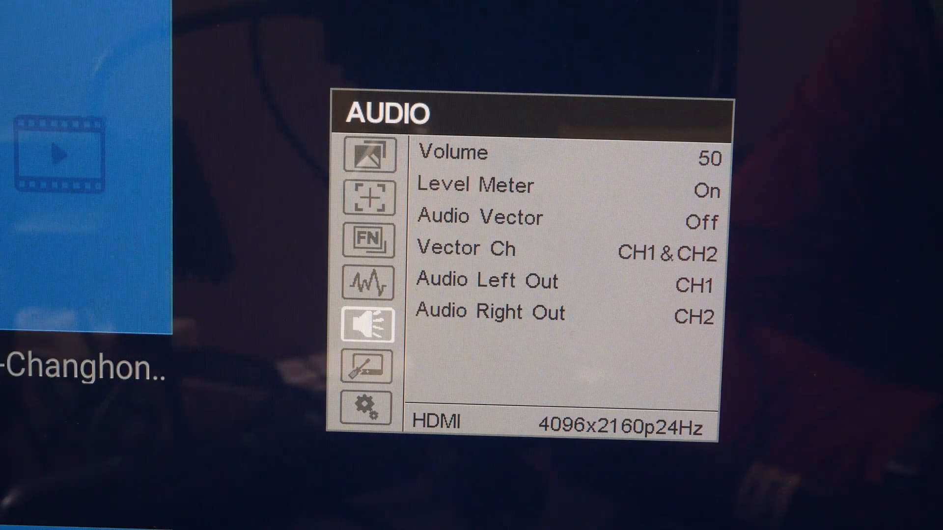
pyautogui.click(368, 367)
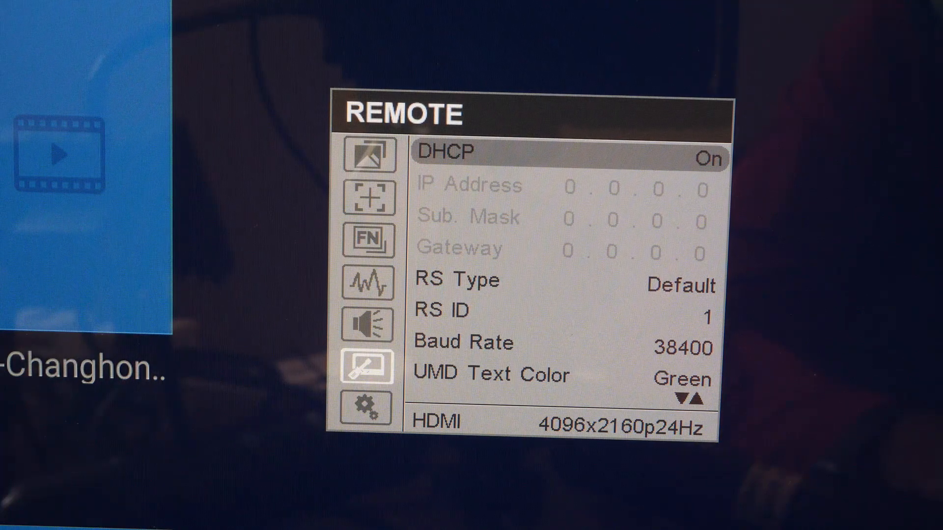
# - Switch DHCP off to expose the static network address settings
pyautogui.press('Down')
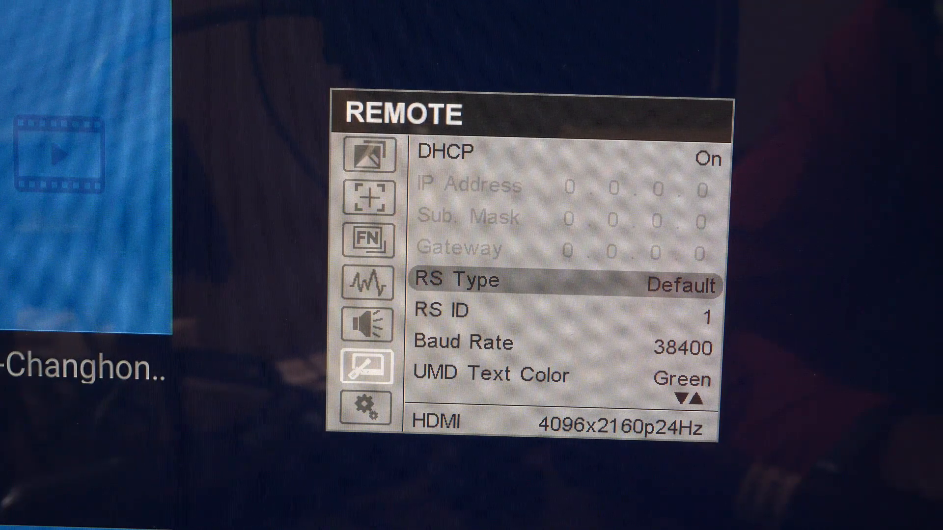
pyautogui.press('up')
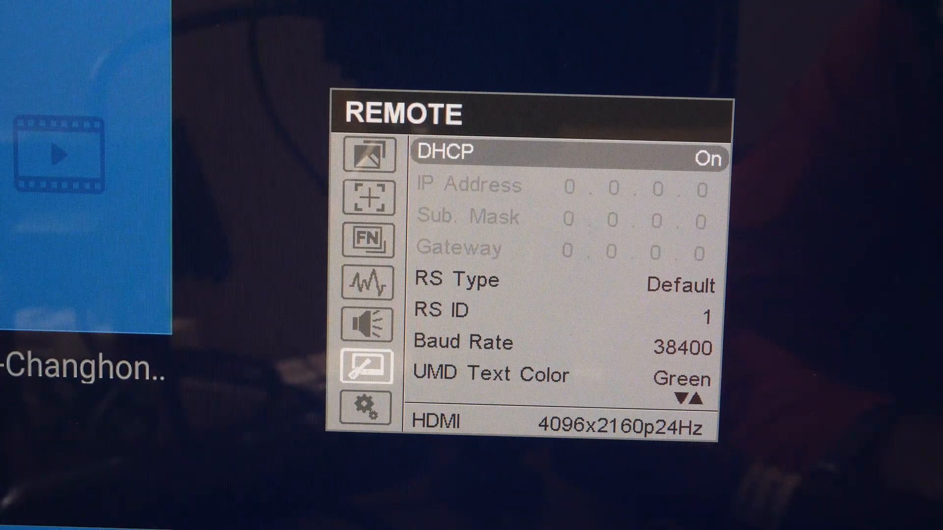
pyautogui.click(708, 159)
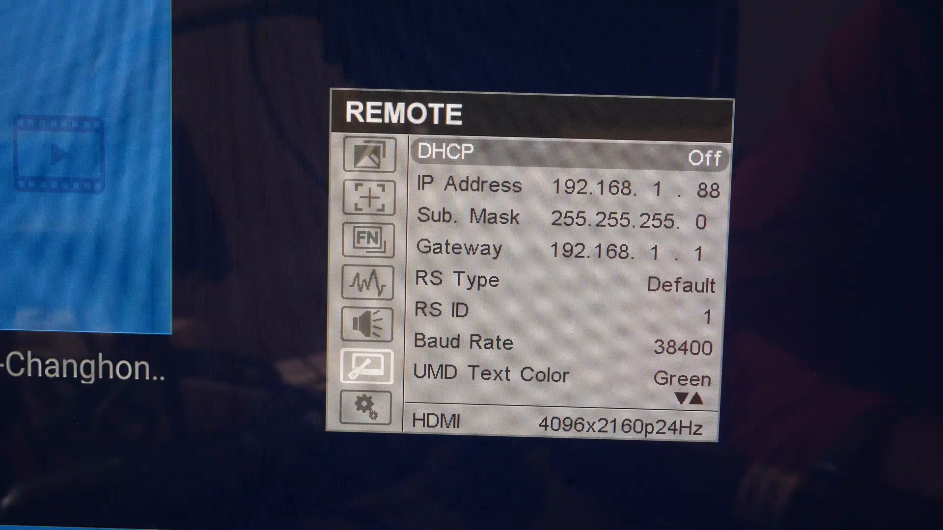
# - Step through IP Address, Gateway, RS Type, RS ID, Baud Rate and UMD Text Color
pyautogui.press('Down')
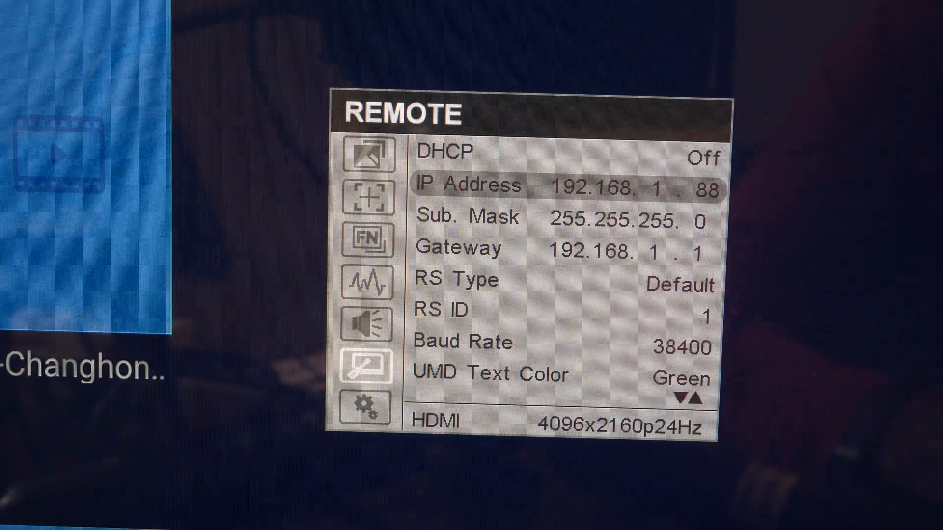
pyautogui.press('Down')
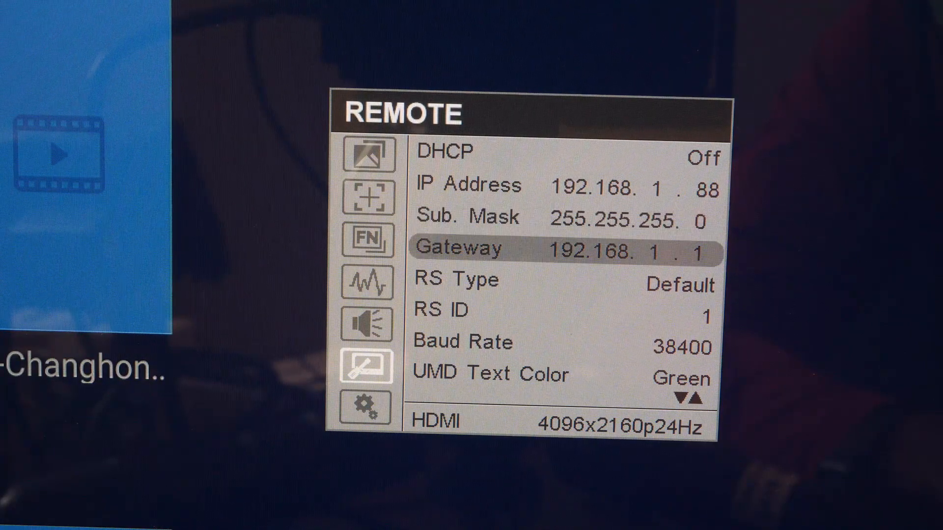
pyautogui.press('Down')
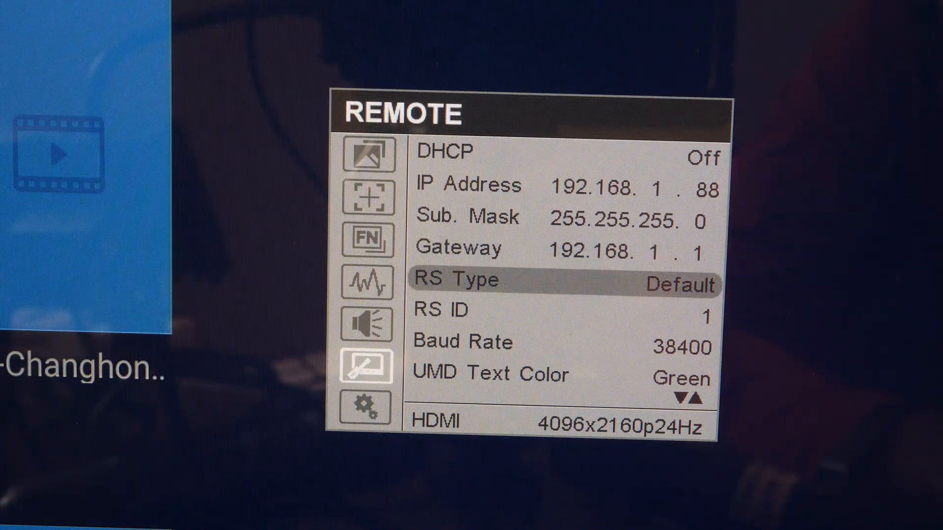
pyautogui.press('Down')
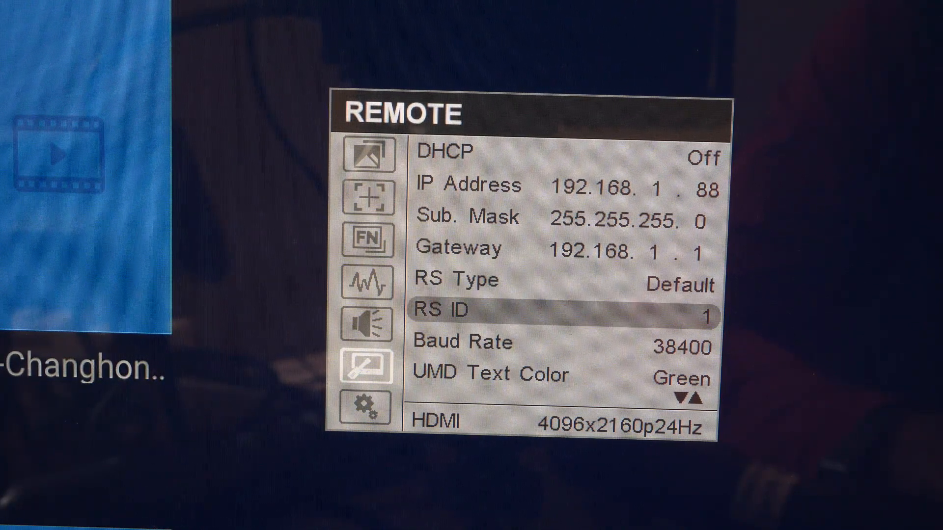
pyautogui.press('Down')
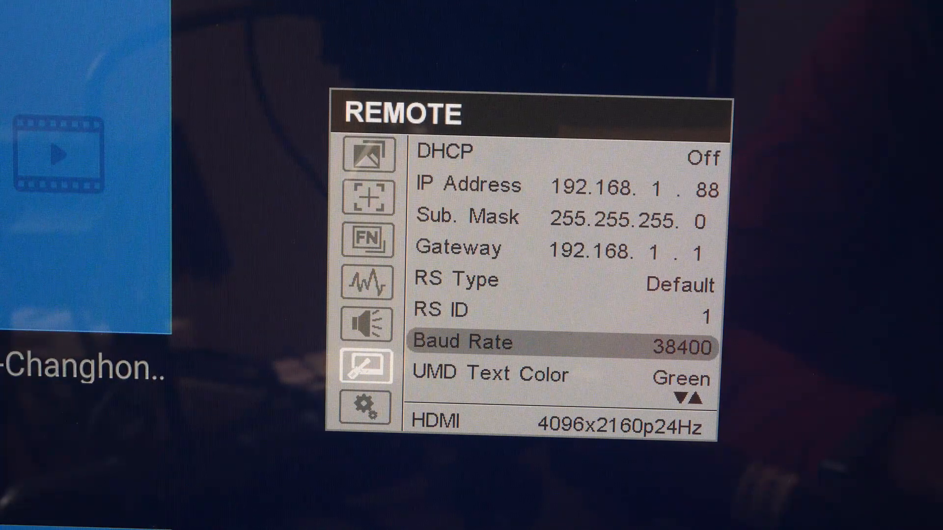
pyautogui.press('Down')
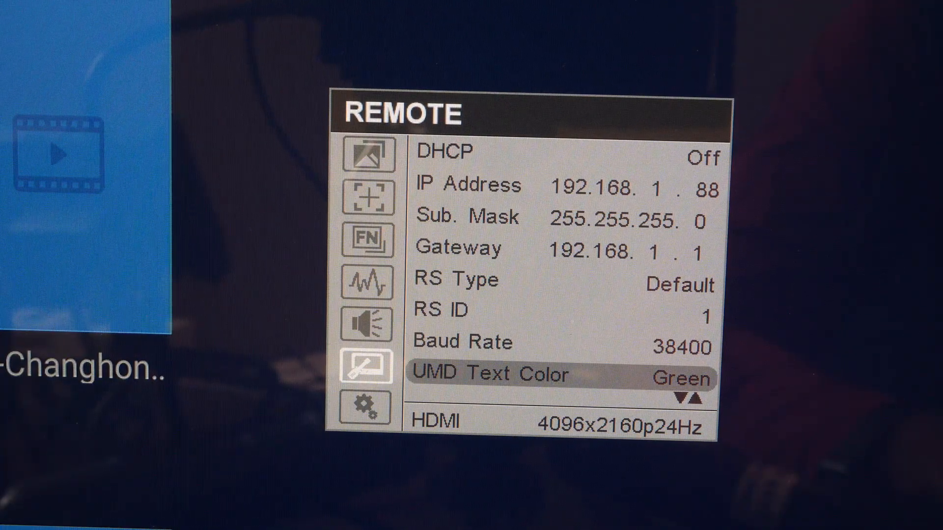
pyautogui.scroll(-3)
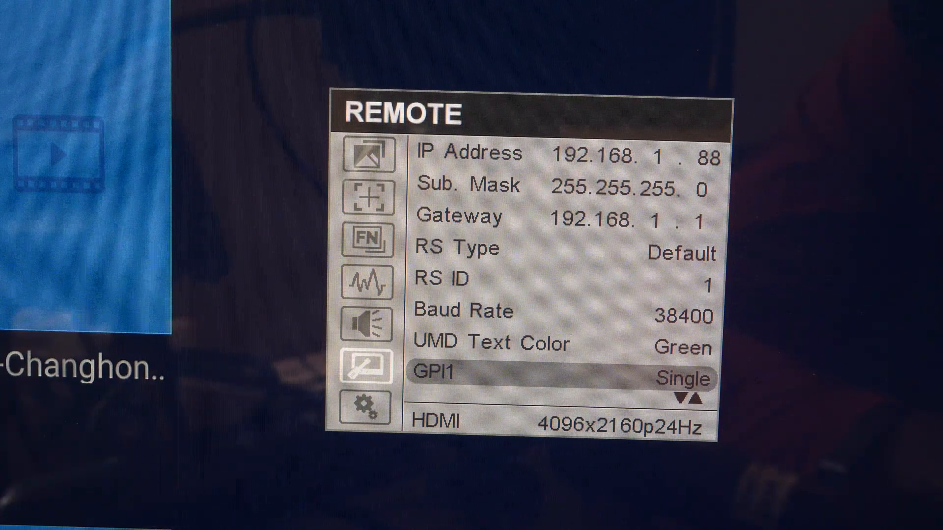
pyautogui.scroll(-3)
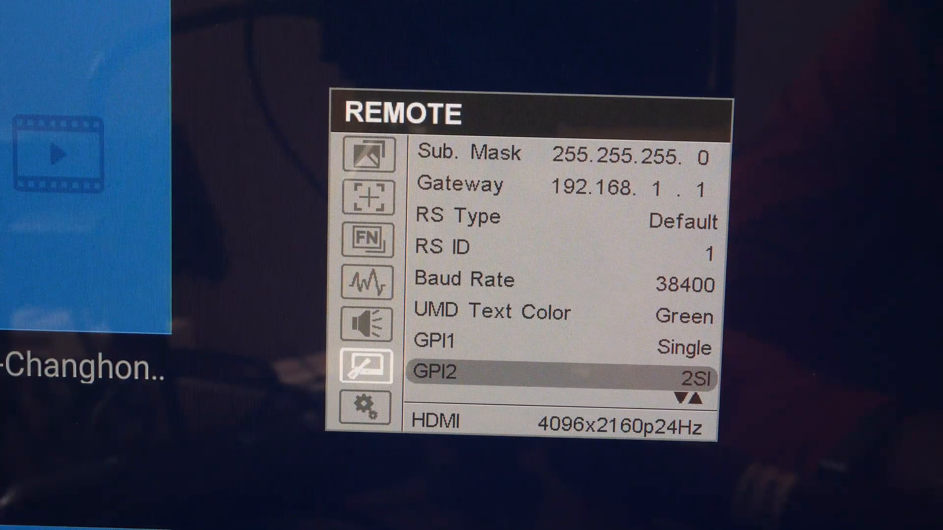
pyautogui.scroll(-3)
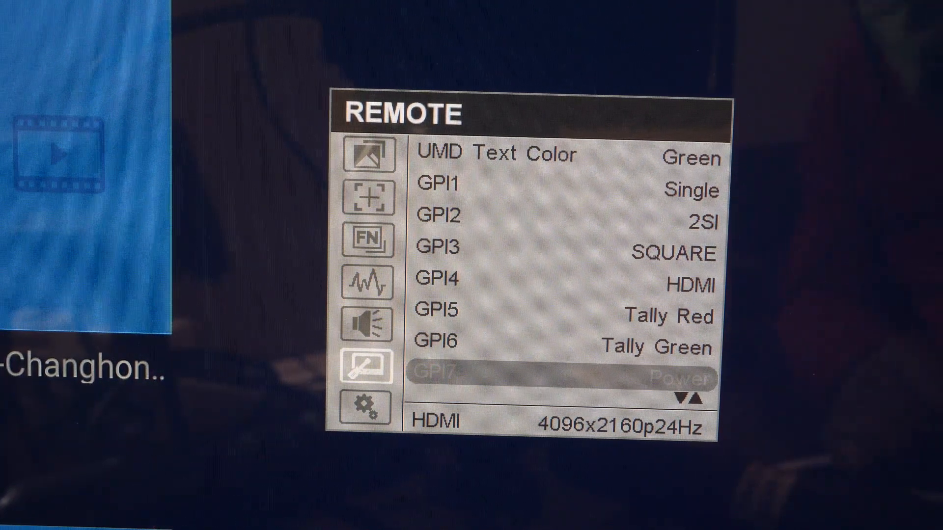
pyautogui.scroll(-3)
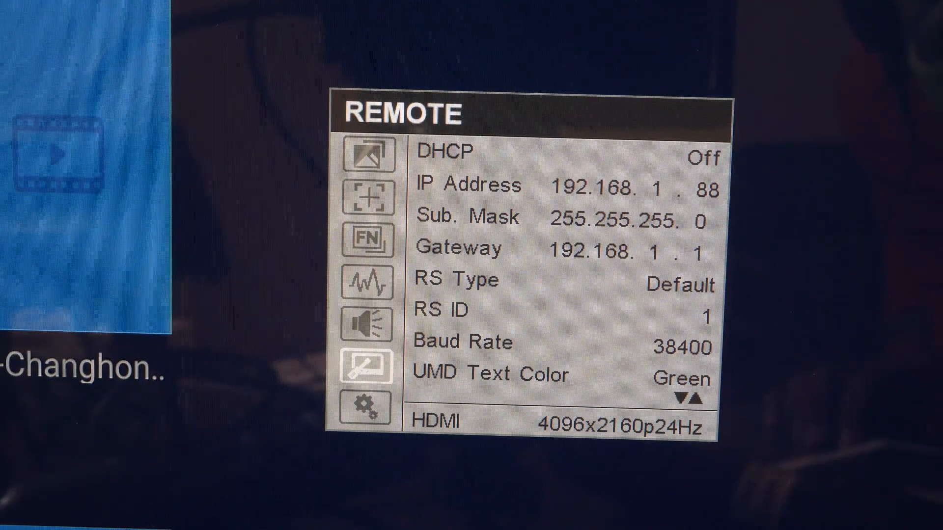
pyautogui.click(369, 409)
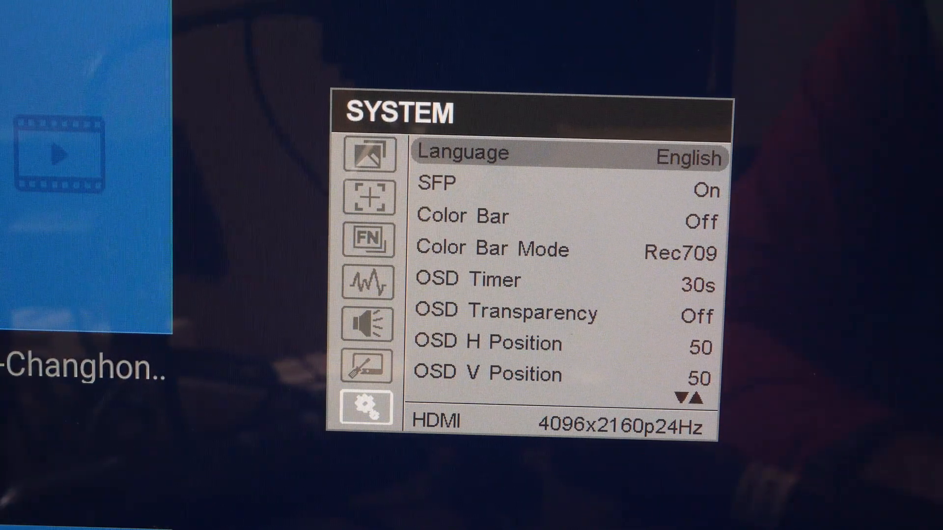
# - Step through the System settings SFP, Color Bar, Color Bar Mode and OSD Timer
pyautogui.press('Down')
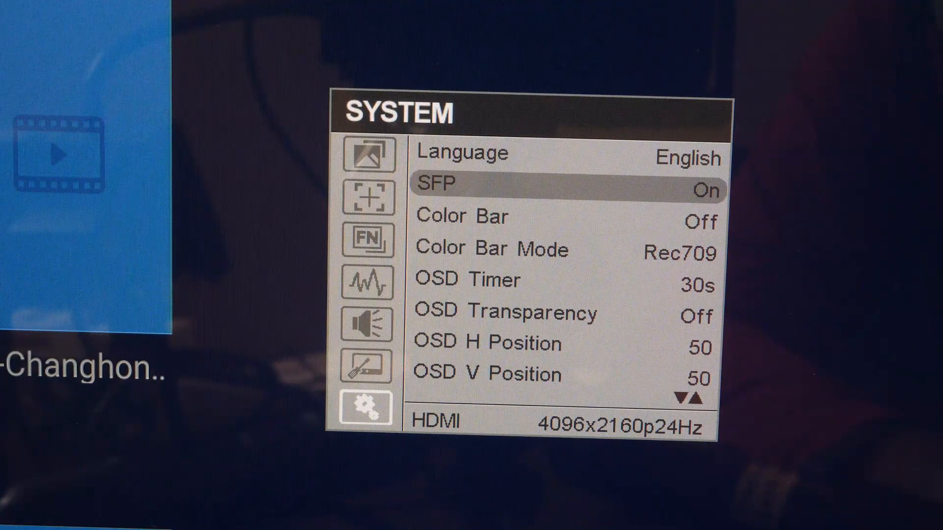
pyautogui.press('Down')
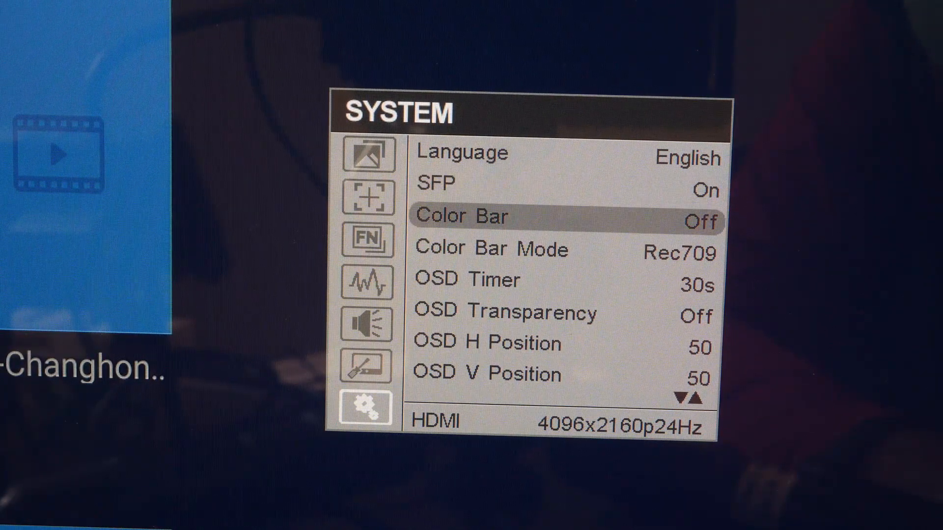
pyautogui.press('Down')
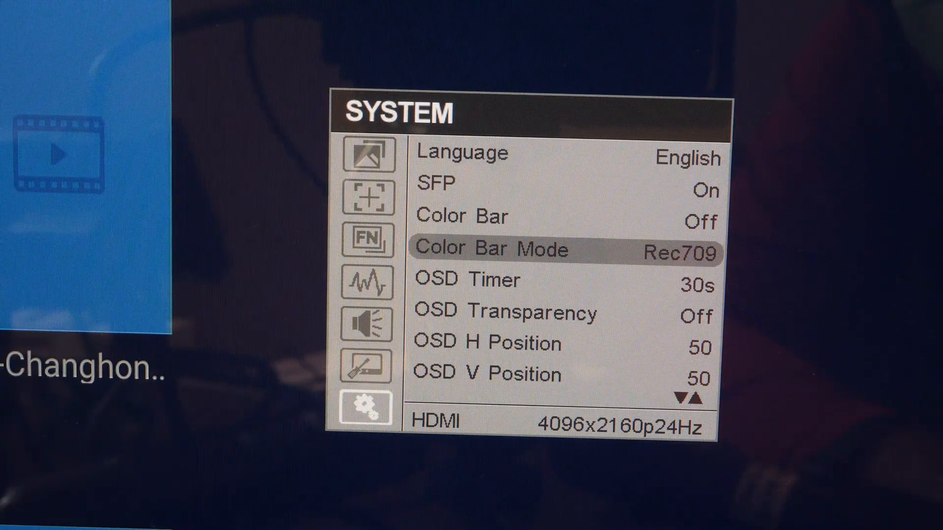
pyautogui.press('Down')
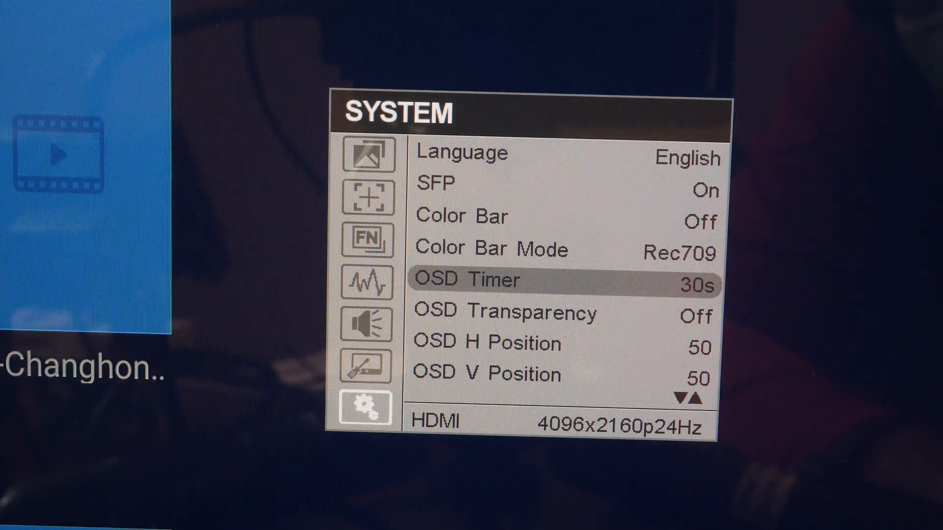
pyautogui.press('Down')
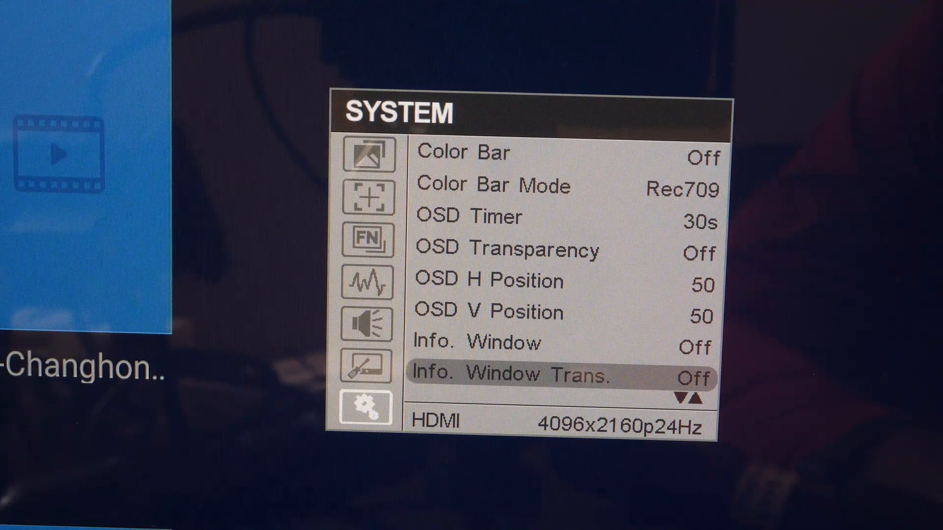
# - Scroll the System list from Info. Window V Pos past Fan, Knob Config and Color Calibration to Reset
pyautogui.scroll(-3)
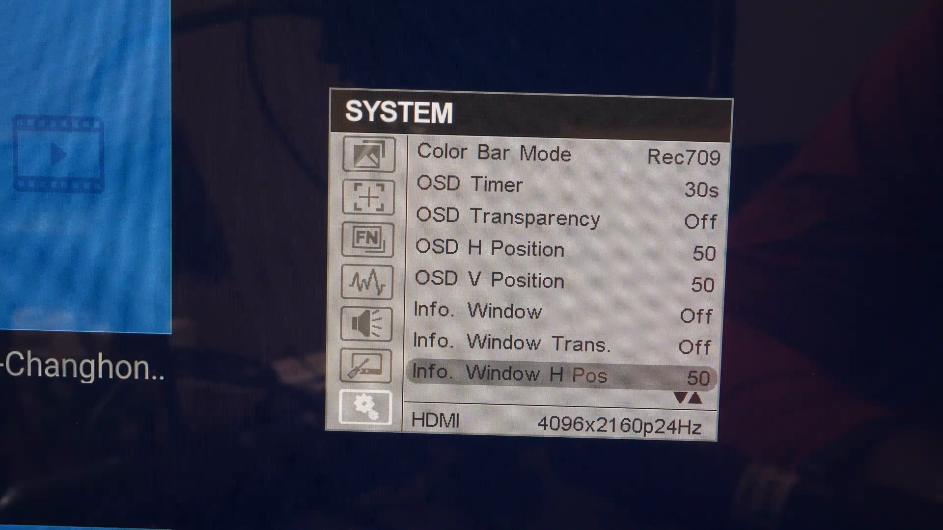
pyautogui.press('Down')
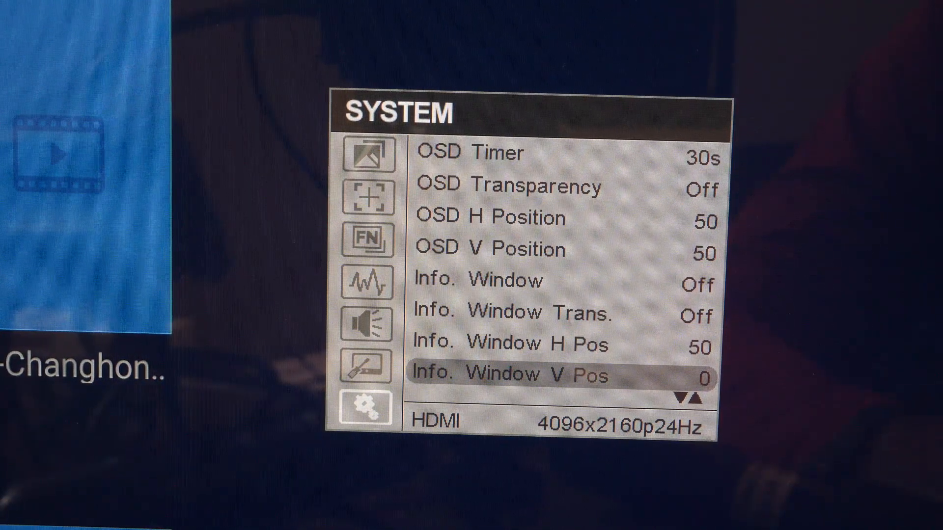
pyautogui.scroll(-3)
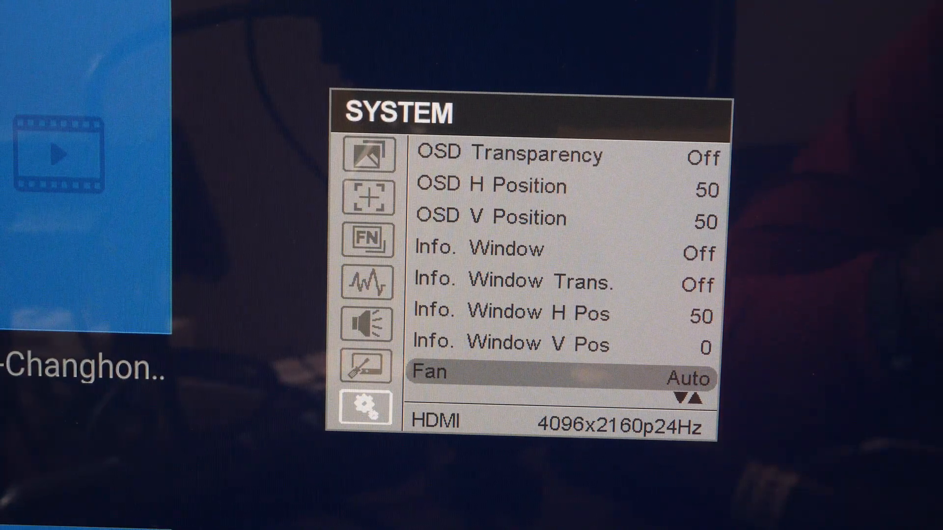
pyautogui.scroll(-3)
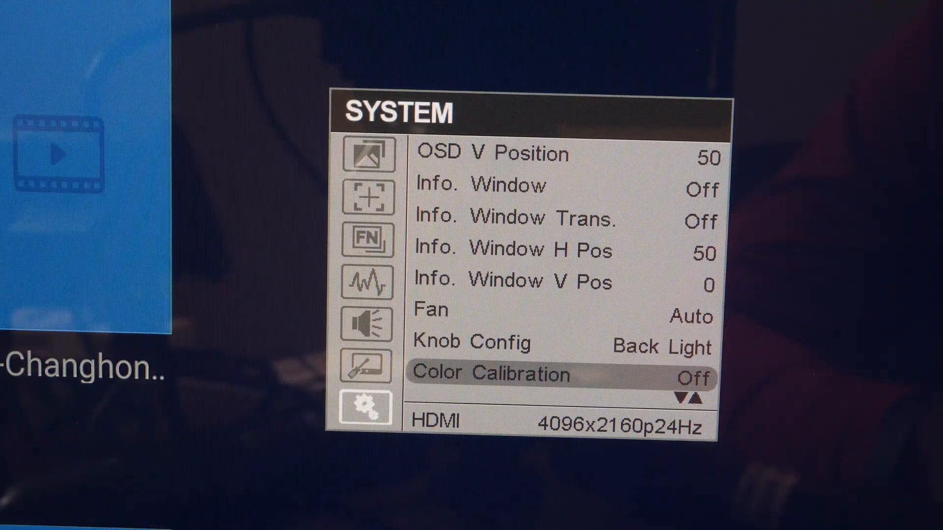
pyautogui.scroll(-3)
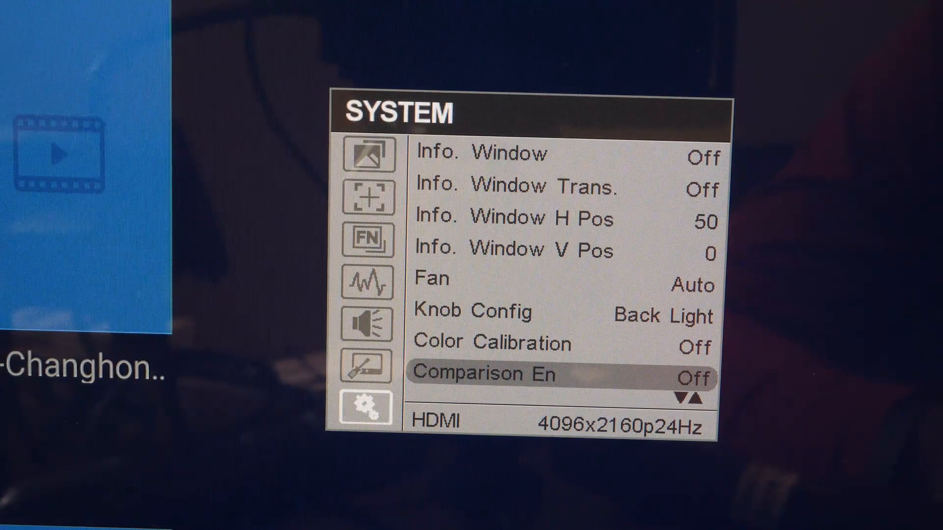
pyautogui.scroll(-3)
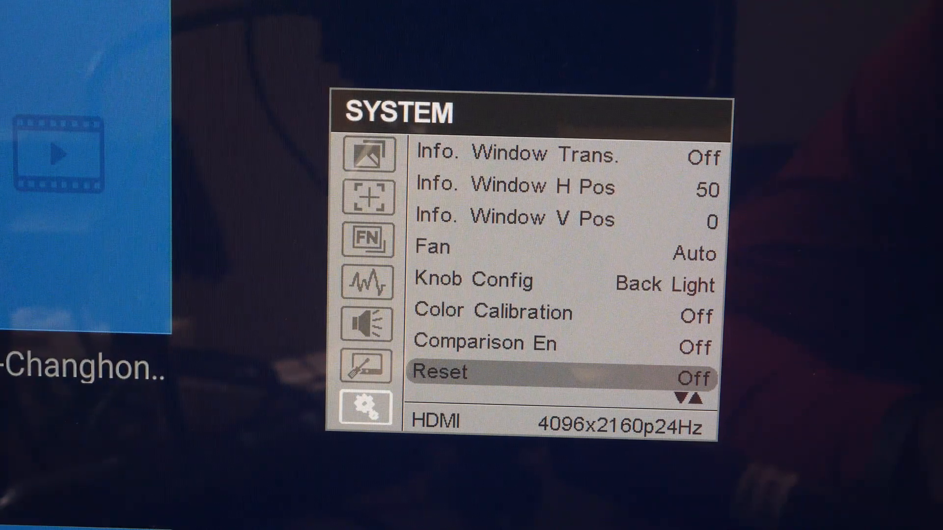